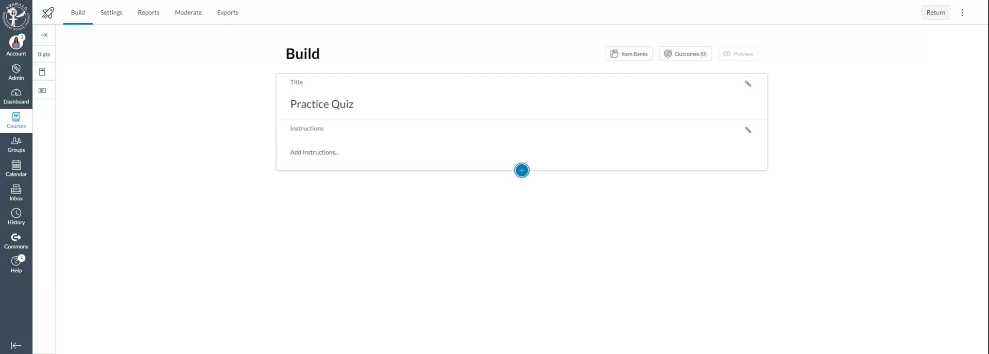
mouse_move(515, 37)
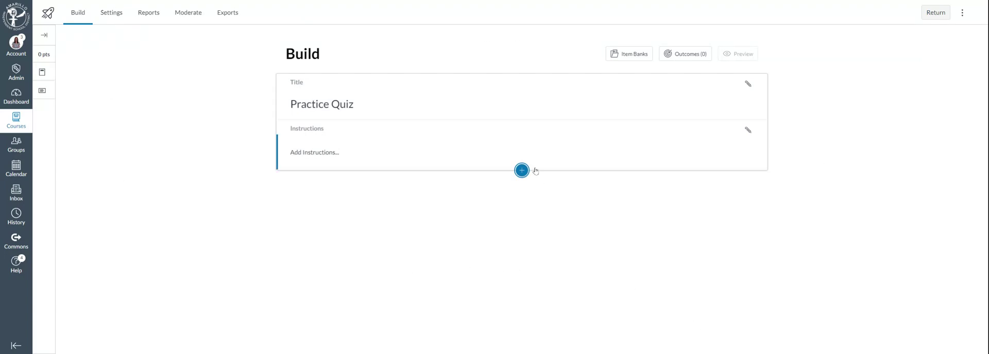
Bring up the Insert Content list below the Practice Quiz instructions
click(520, 170)
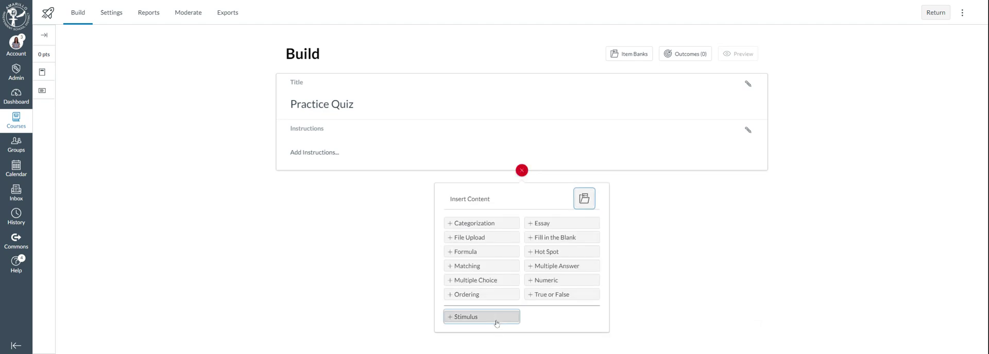
Add a Stimulus and title it 'A Walk Through My Rain Forest'
click(481, 316)
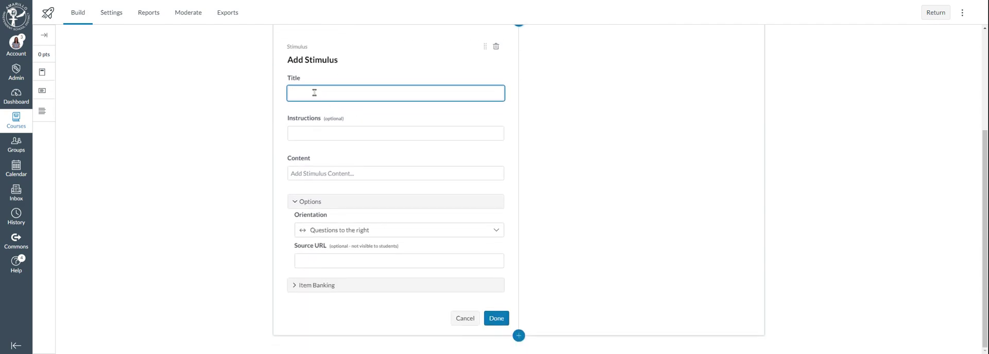
mouse_move(658, 157)
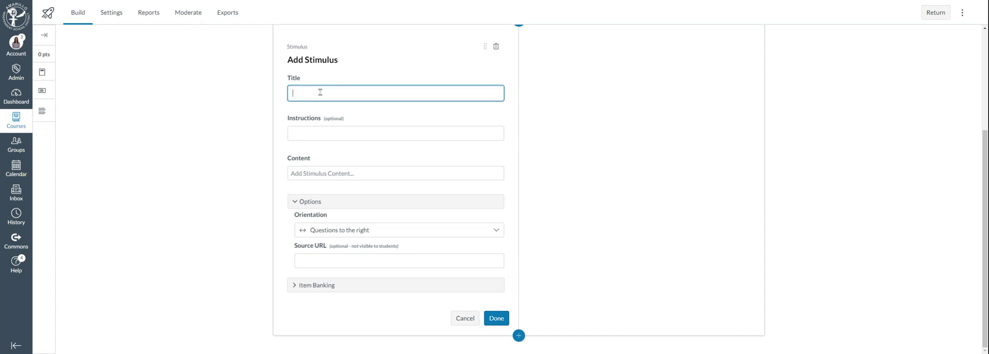
text(A Walk)
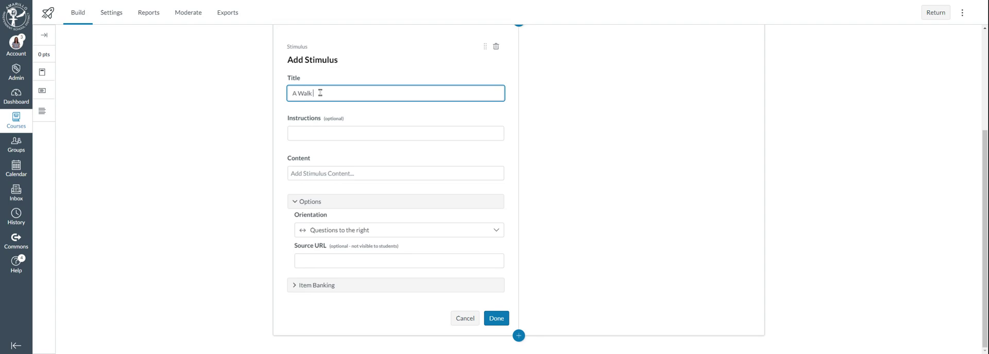
text(Through)
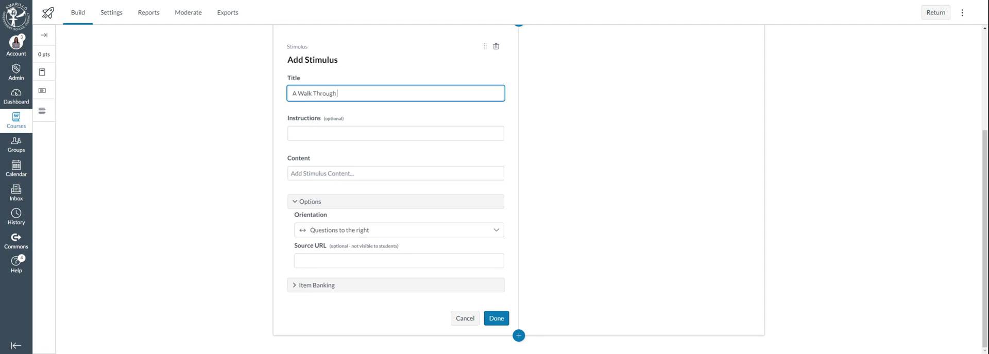
mouse_move(374, 93)
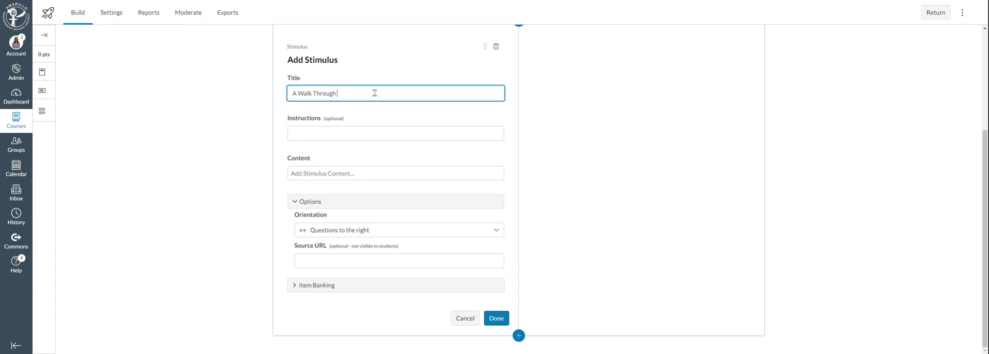
text(My Rain Forest)
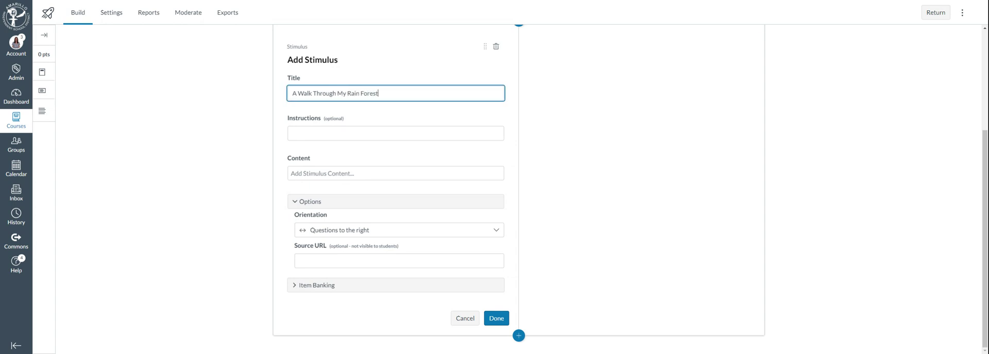
click(395, 133)
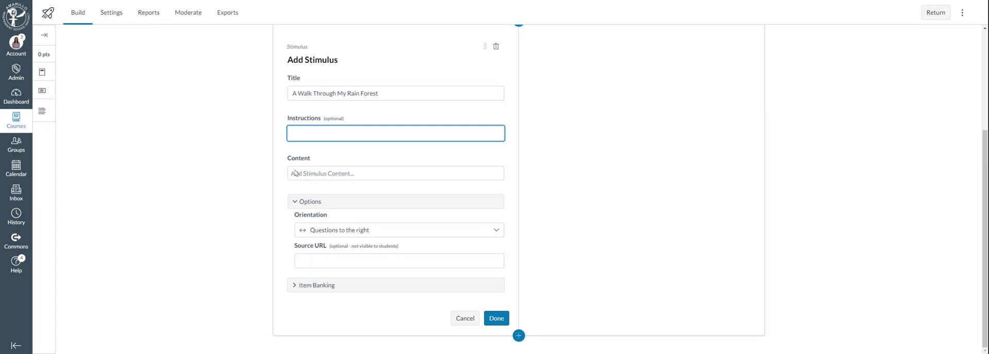
Activate the stimulus Content rich-text editor with its expanded toolbar
click(396, 173)
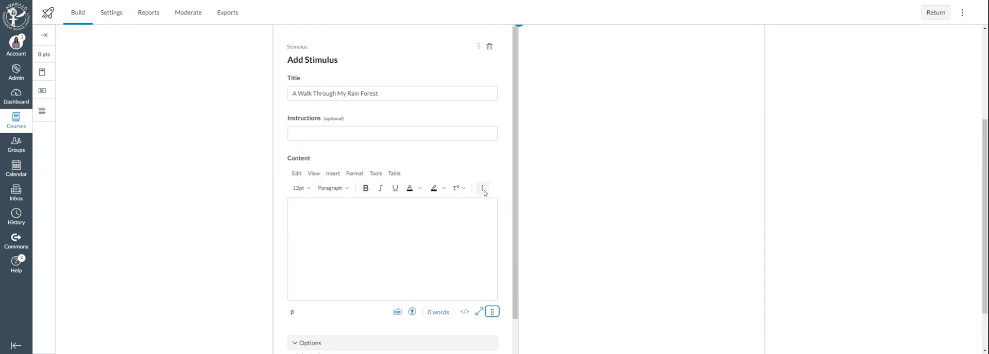
click(483, 187)
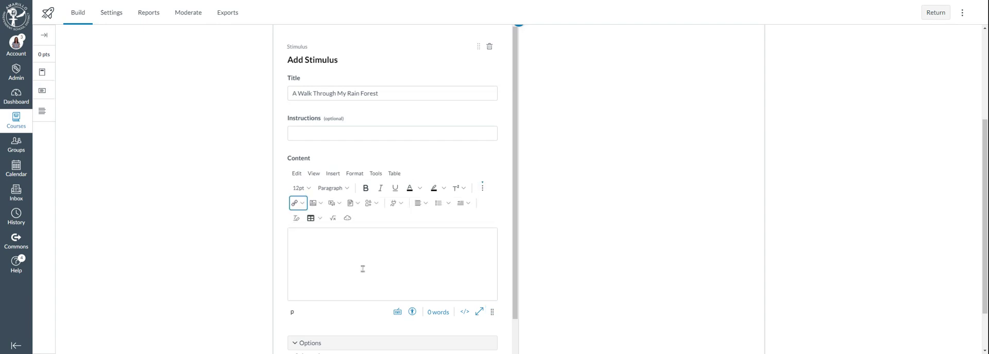
mouse_move(374, 261)
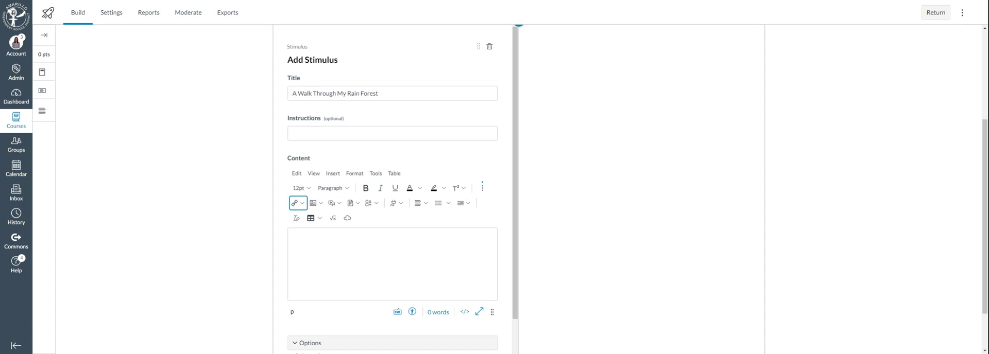
mouse_move(381, 269)
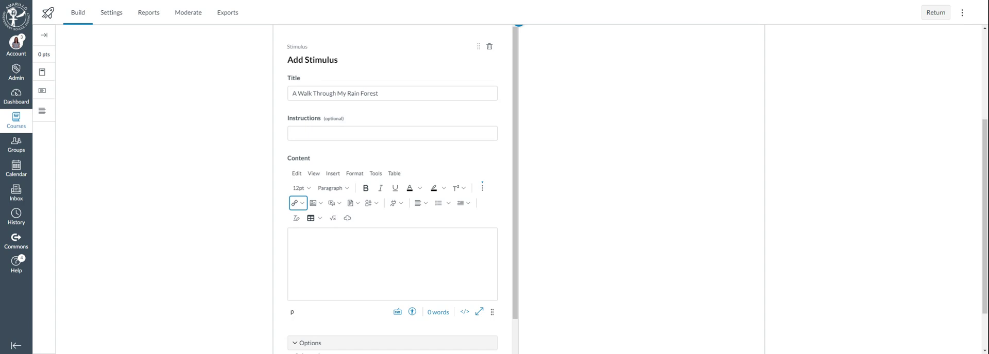
mouse_move(374, 267)
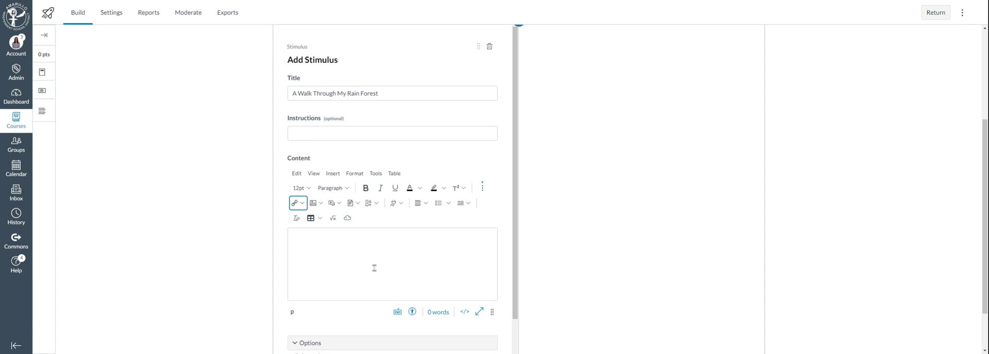
mouse_move(375, 263)
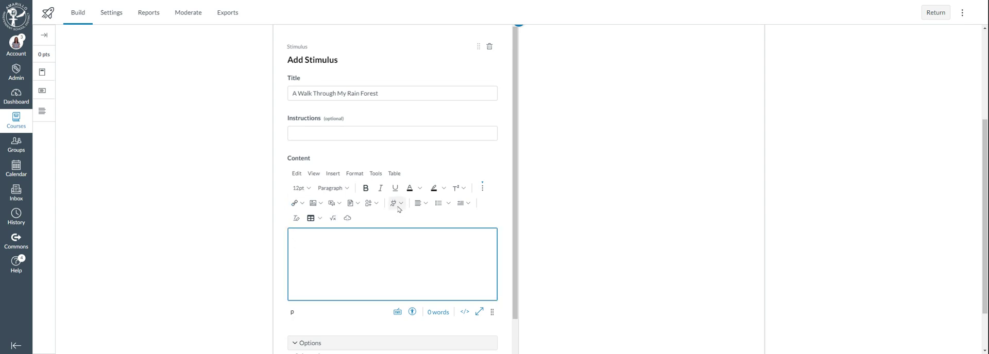
Embed the rain forest poem PDF through the Google Drive (LTI 1.3) app
click(394, 203)
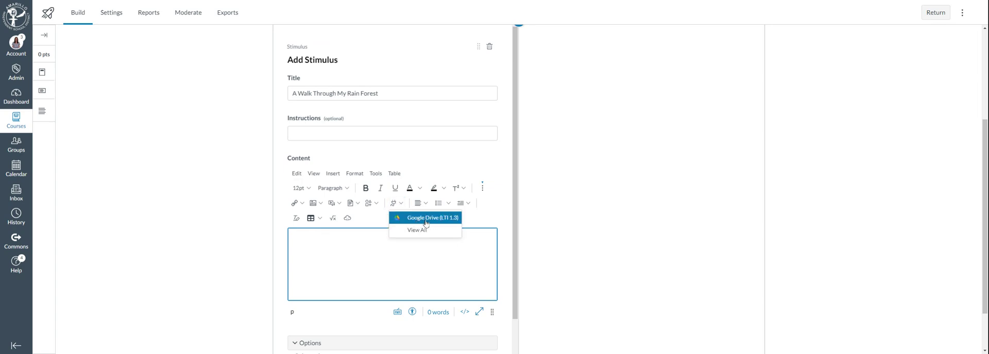
click(416, 230)
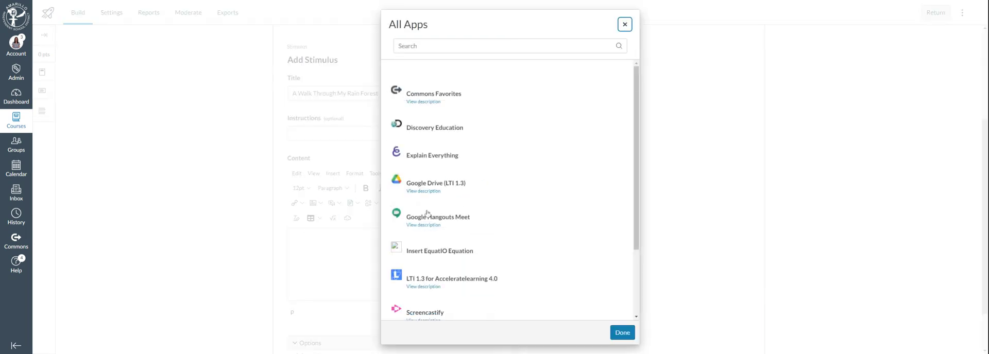
click(436, 184)
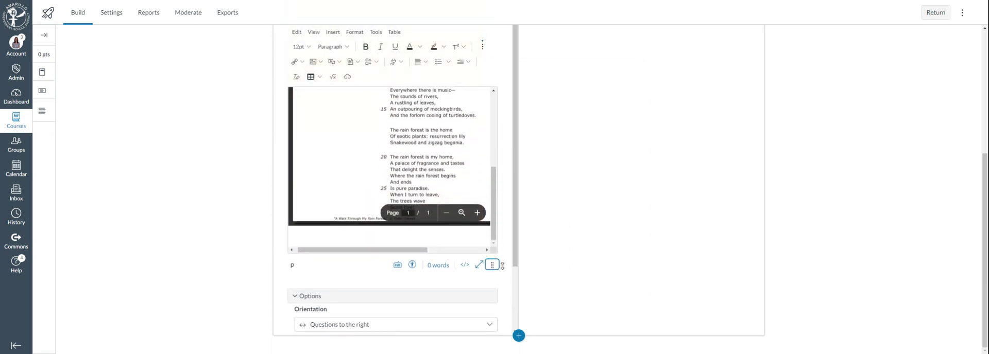
Delete the embedded poem document, leaving the stimulus content empty
scroll(down, 3)
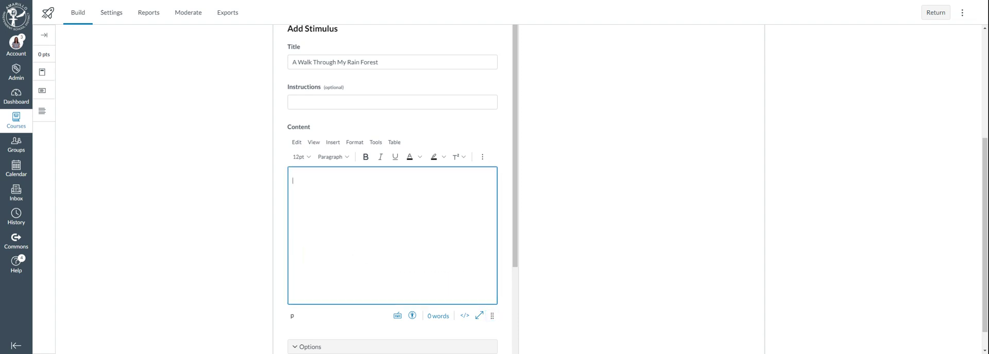
mouse_move(483, 159)
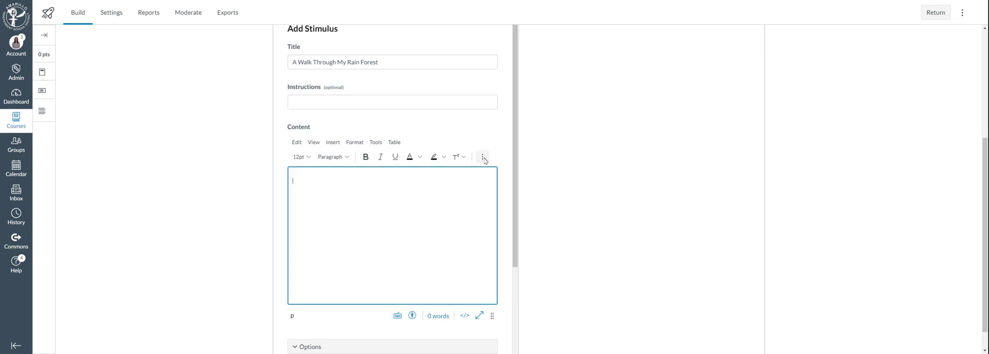
Upload the 'A Walk Through My Rain Forest' PDF as a document link in the content
click(482, 157)
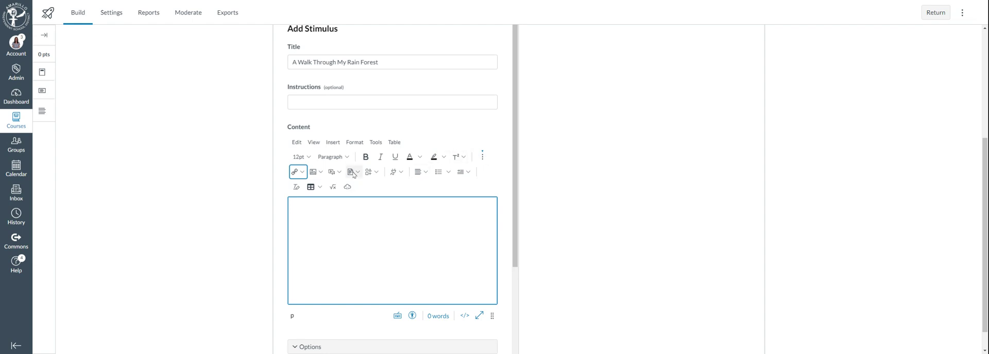
click(351, 171)
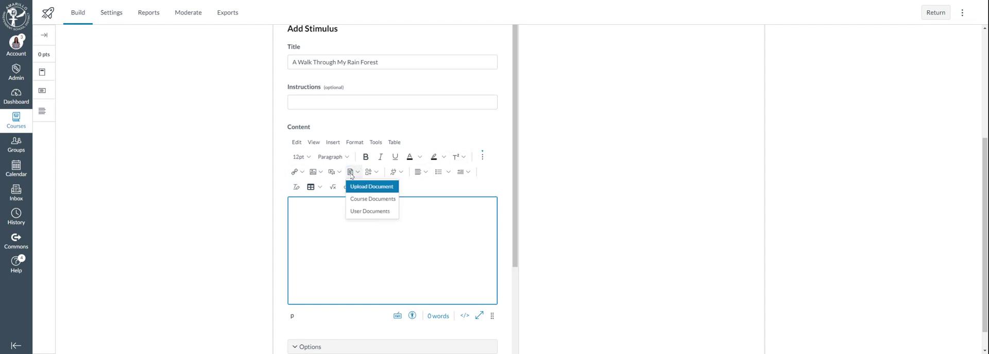
mouse_move(369, 189)
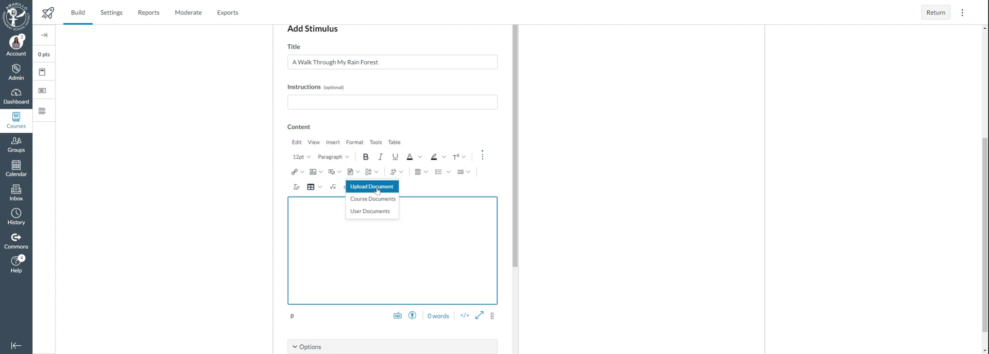
click(371, 187)
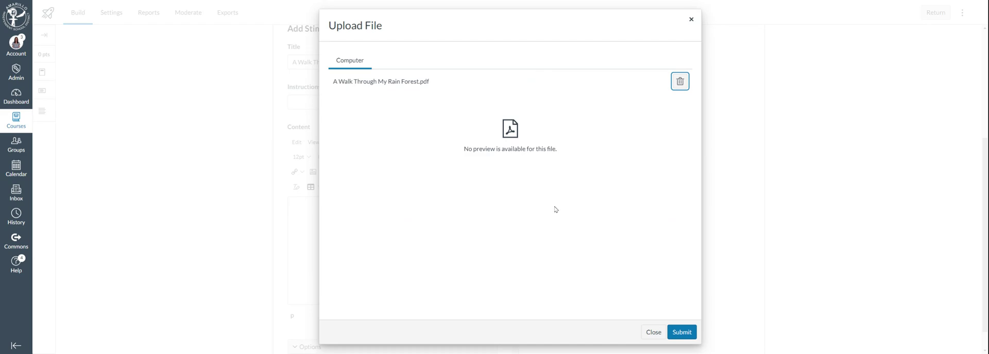
mouse_move(672, 301)
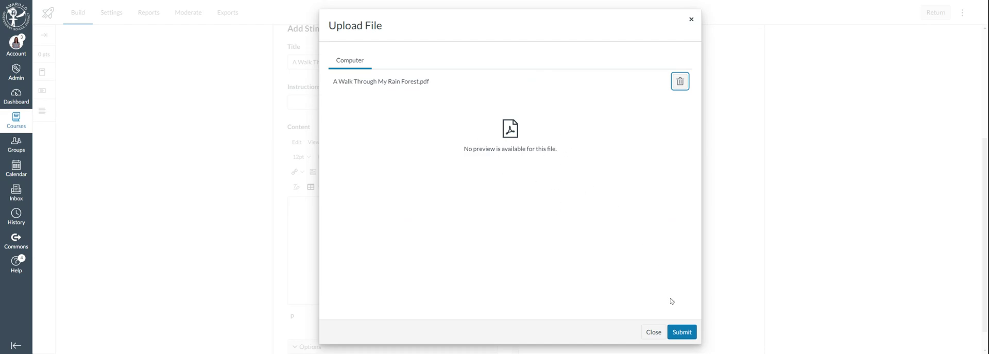
click(682, 331)
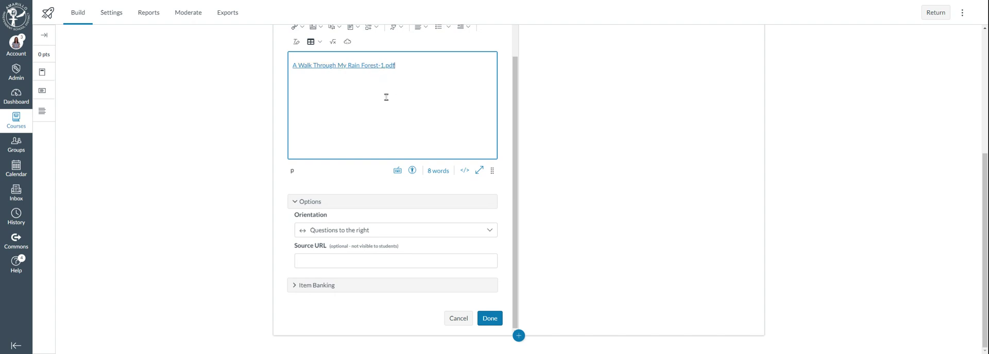
mouse_move(400, 132)
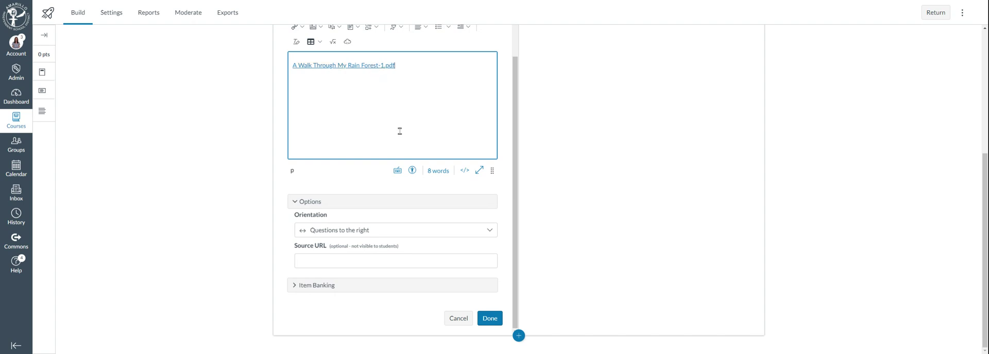
mouse_move(405, 141)
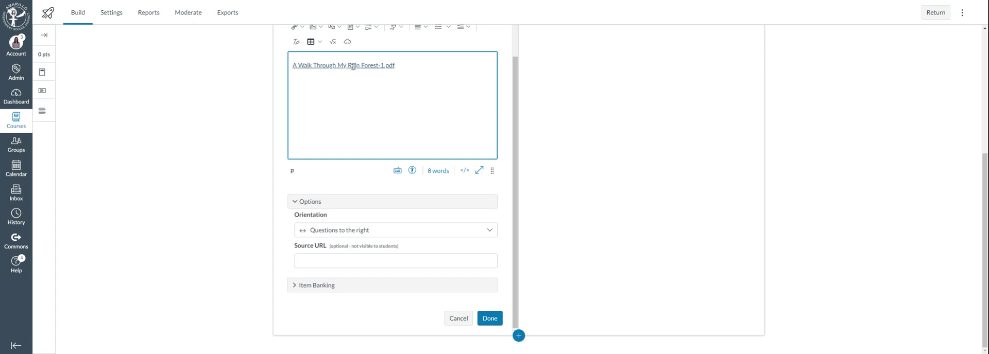
Set the PDF link's display option to Preview inline via Link Options
click(341, 65)
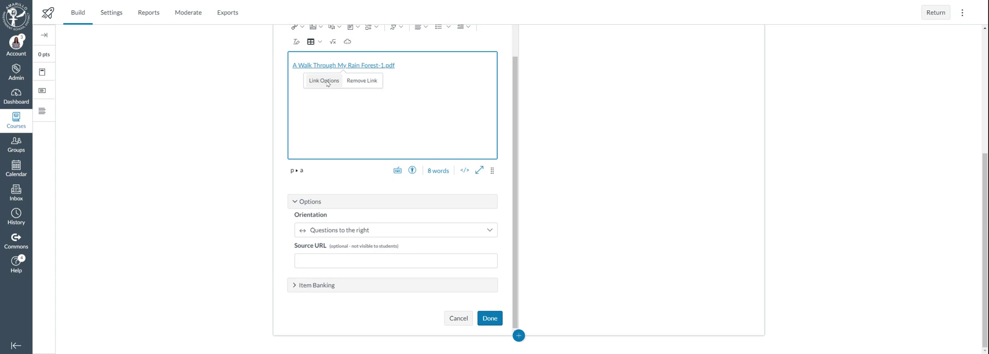
click(323, 80)
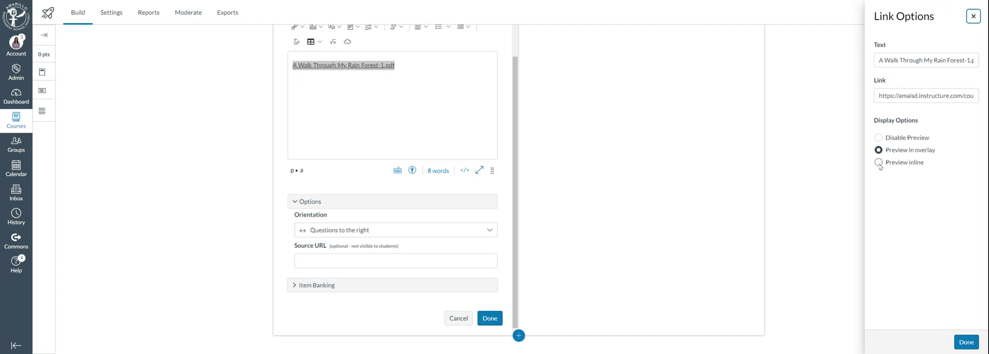
click(877, 162)
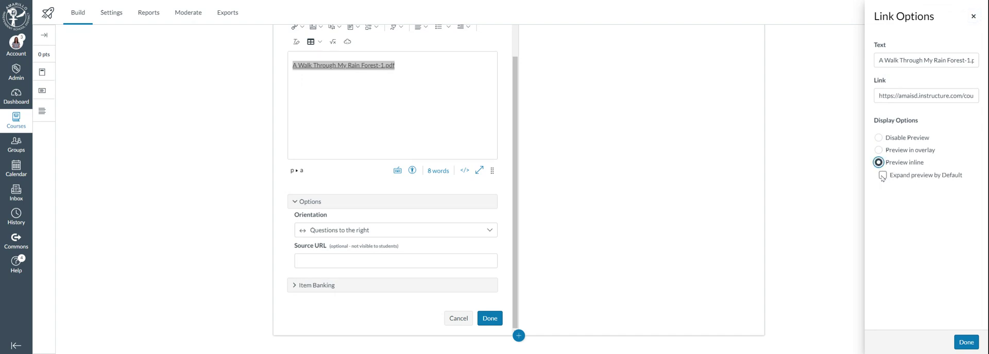
click(882, 175)
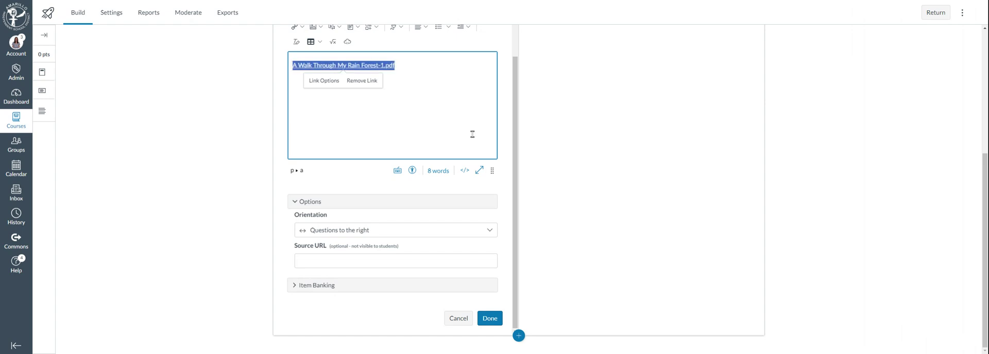
Save the stimulus so the poem PDF renders as an inline preview beneath its title
click(490, 319)
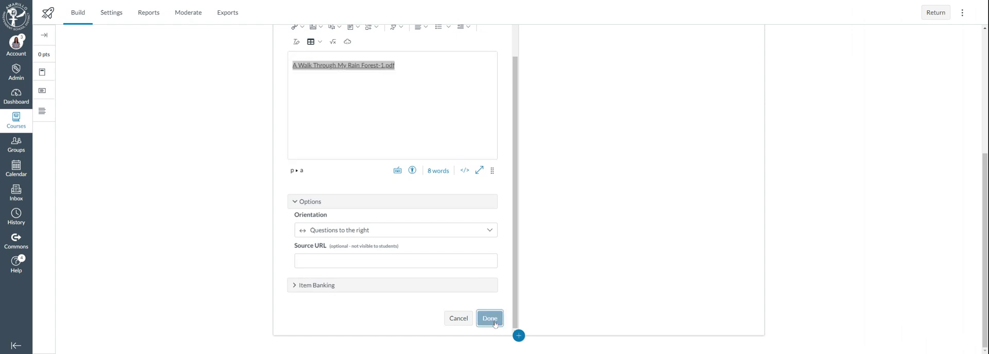
click(491, 318)
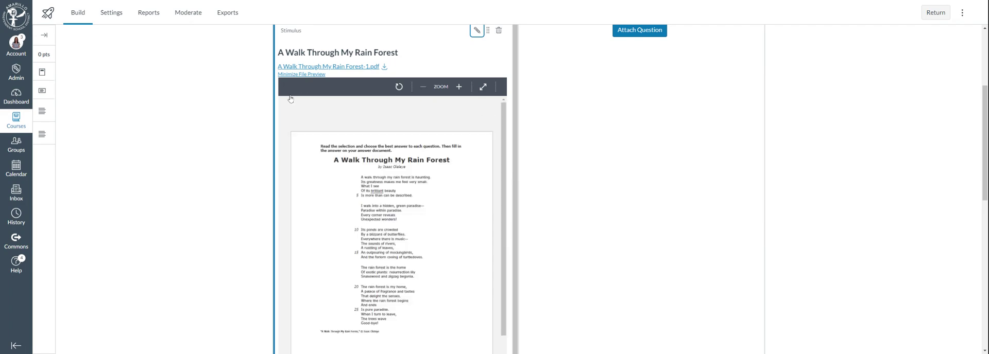
scroll(down, 3)
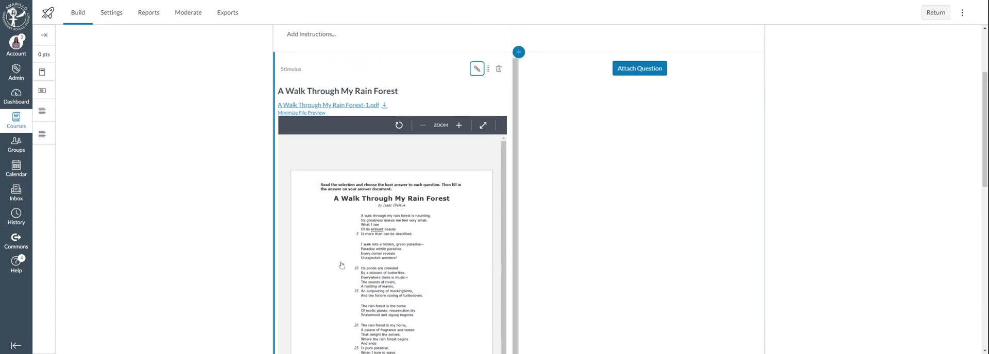
mouse_move(416, 235)
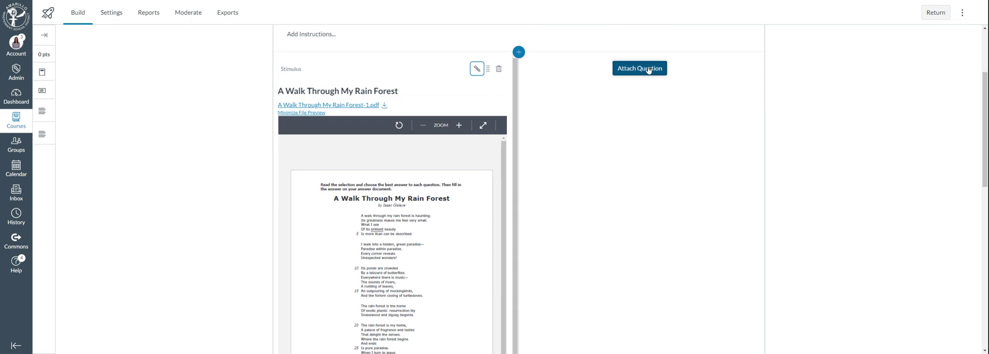
Attach an Essay question with the prompt 'Test' and move to the quiz preview
click(640, 68)
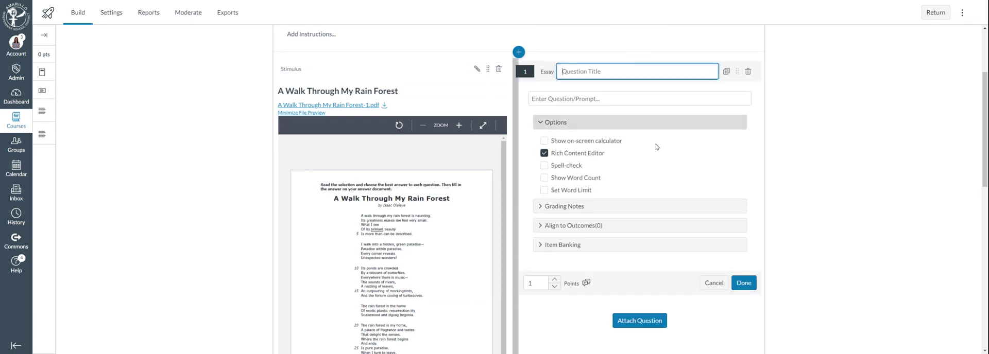
click(640, 97)
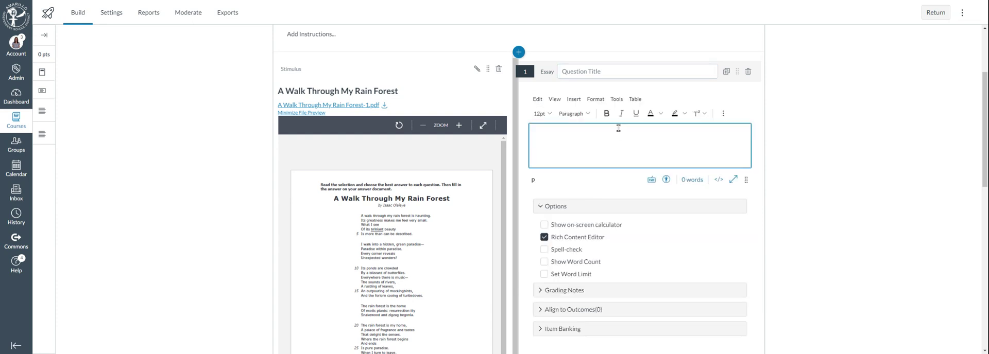
text(Tes)
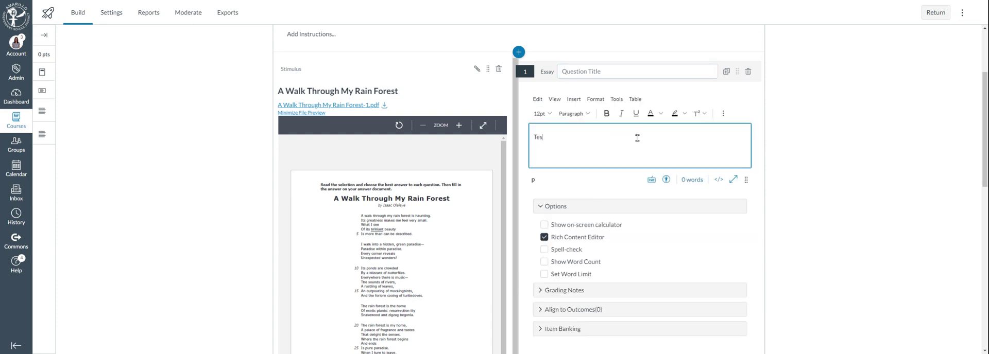
scroll(down, 3)
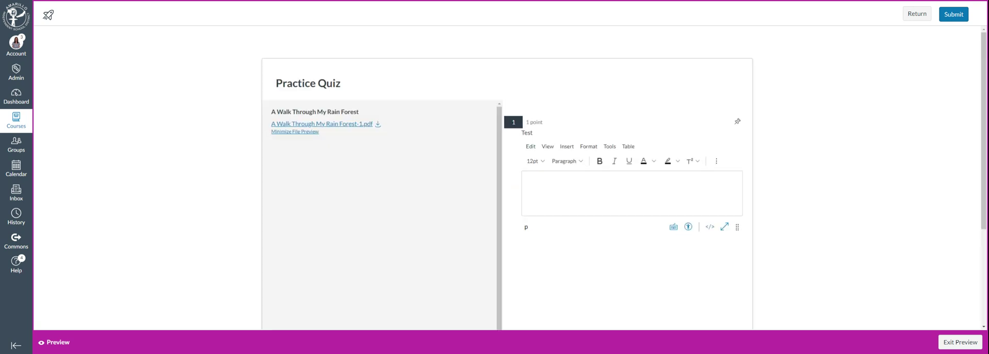
Load the inline poem PDF beside the essay question and scroll through to its end
click(321, 124)
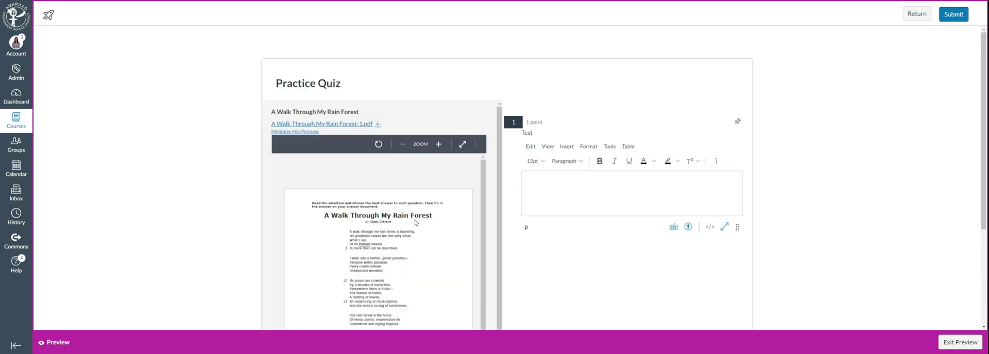
scroll(down, 3)
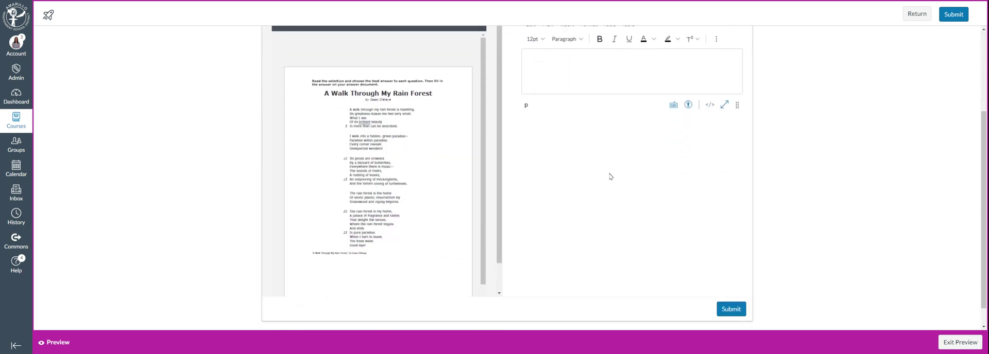